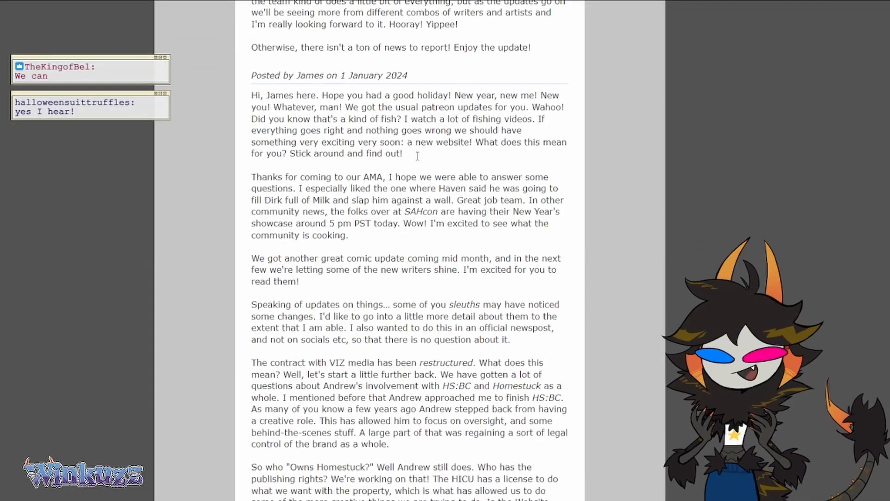
# Scroll the news page so James's 1 January 2024 post greeting and VIZ contract paragraph are in view.
pyautogui.scroll(3)
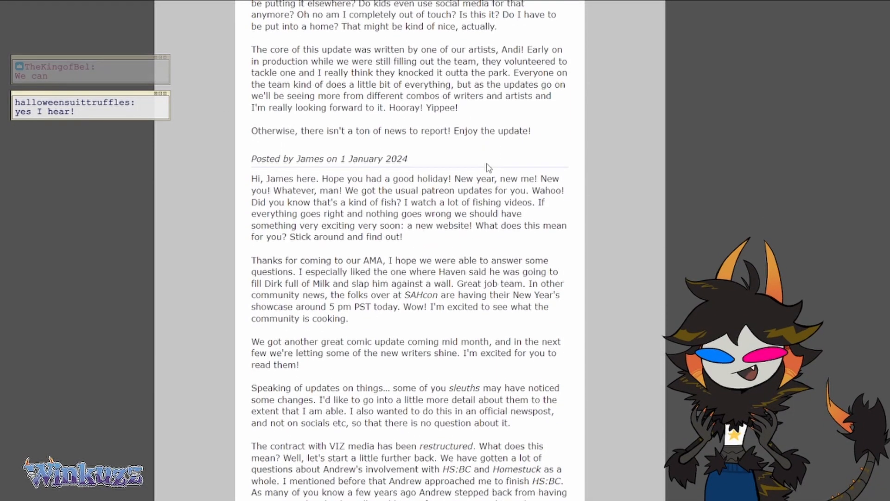
pyautogui.scroll(-3)
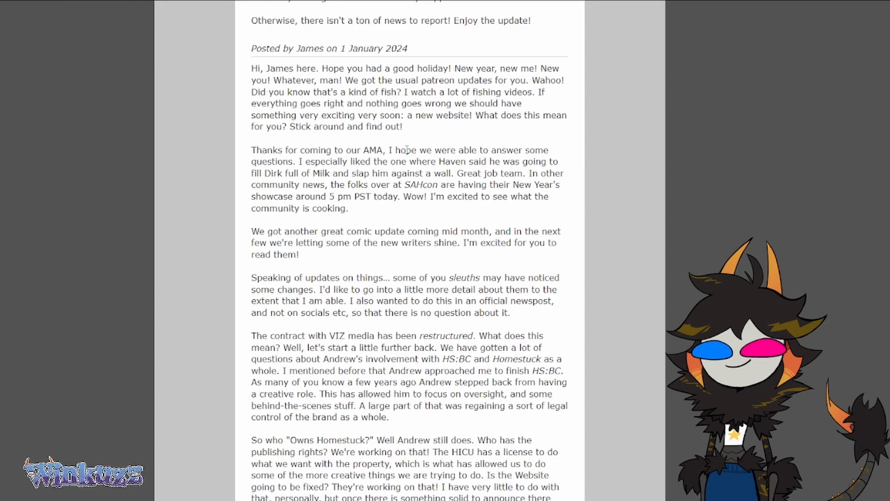
pyautogui.moveTo(461, 160)
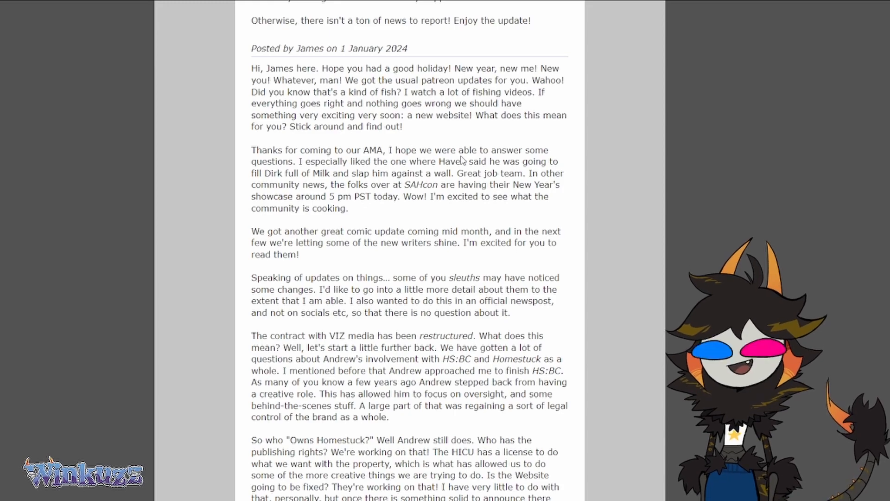
pyautogui.moveTo(470, 211)
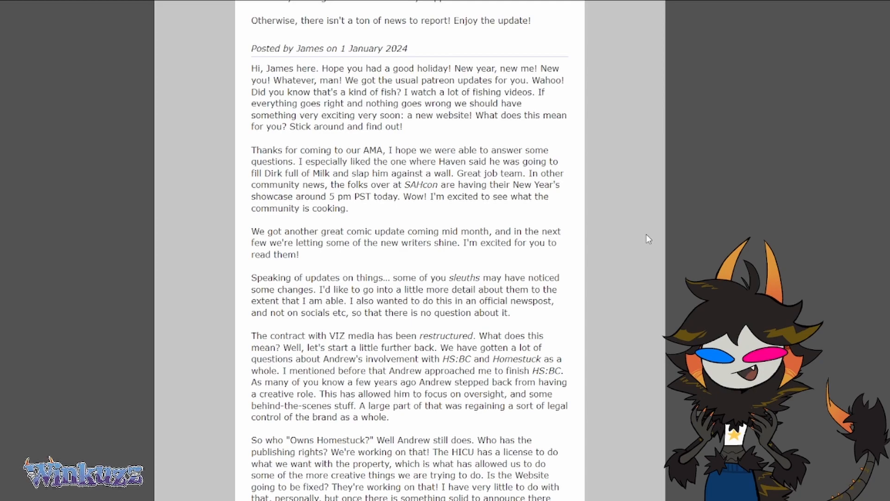
pyautogui.moveTo(650, 158)
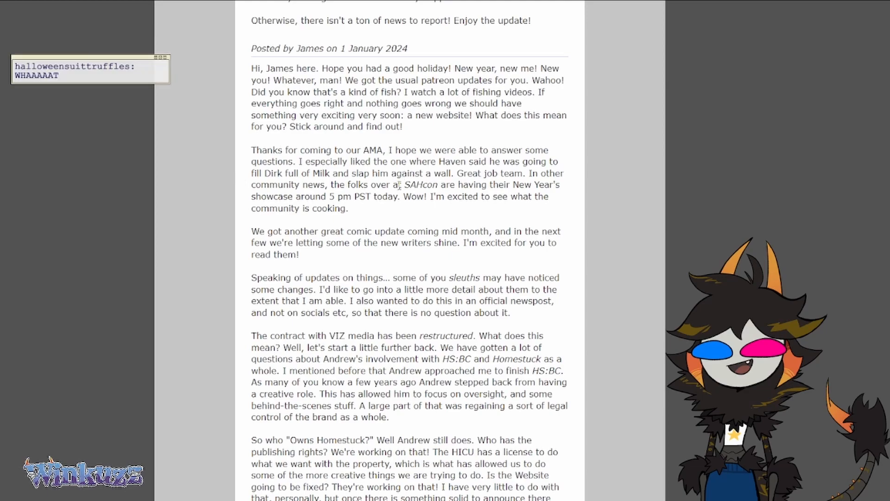
# Scroll to the 'Speaking of updates' paragraph, highlight the sentences about changes sleuths noticed, then clear it.
pyautogui.scroll(-3)
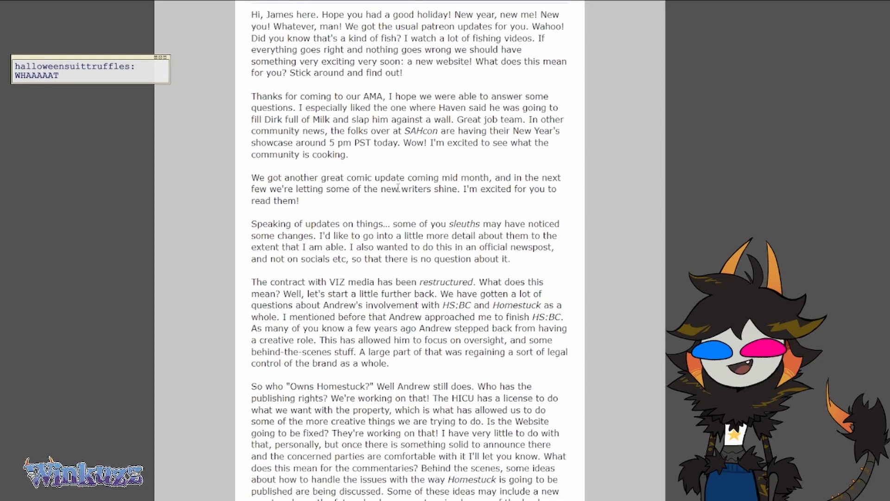
pyautogui.moveTo(626, 209)
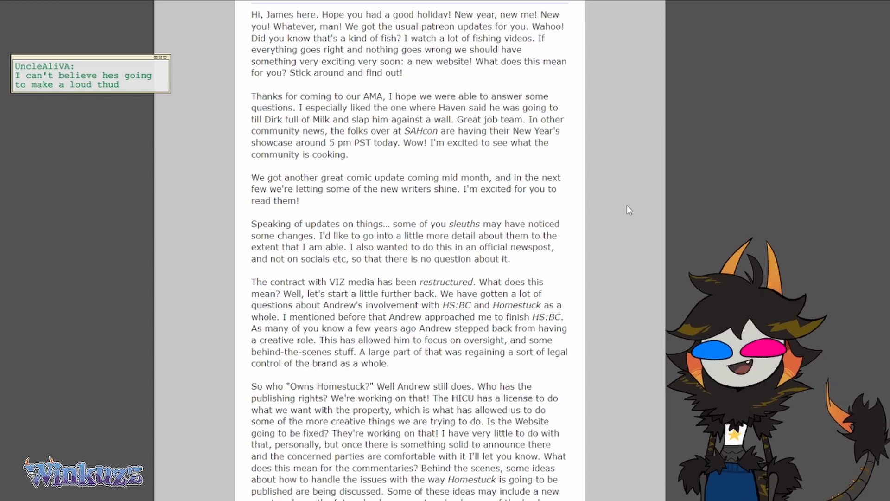
pyautogui.moveTo(622, 215)
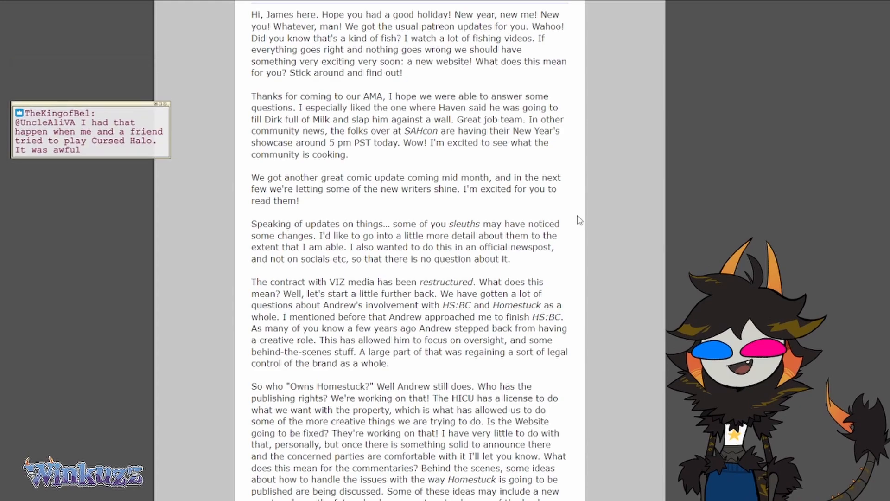
pyautogui.moveTo(85, 104); pyautogui.dragTo(86, 58)
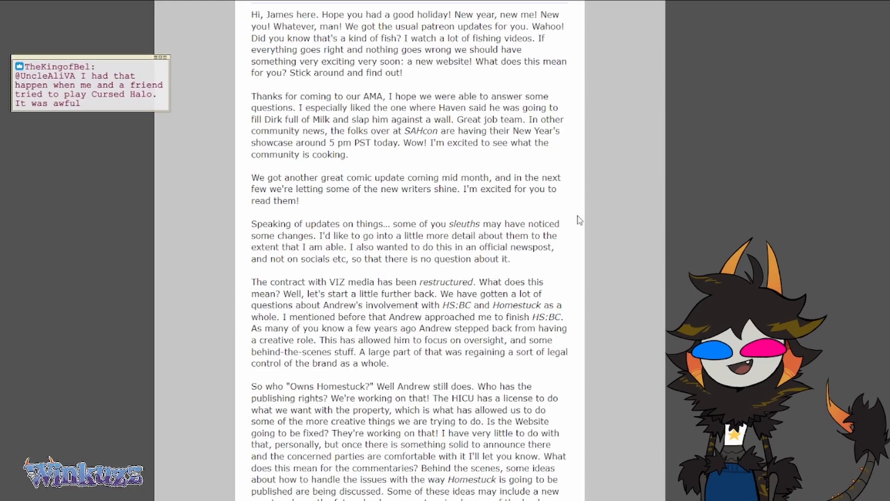
pyautogui.moveTo(561, 221)
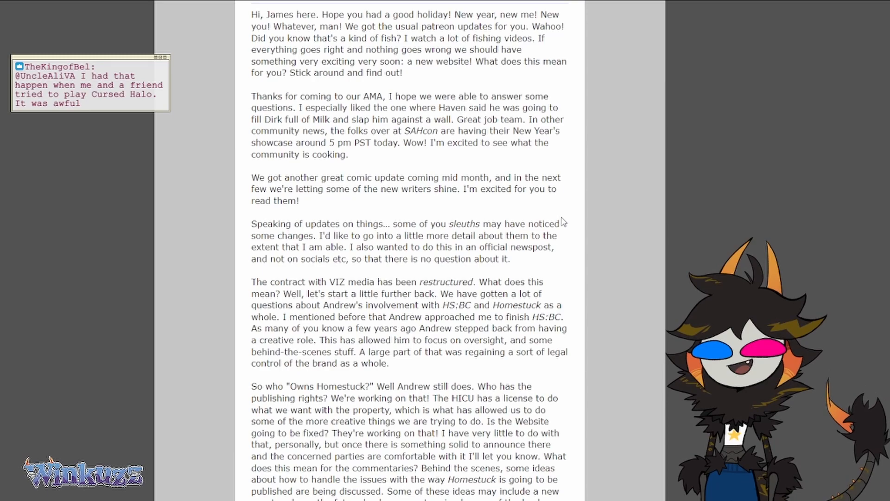
pyautogui.moveTo(429, 221)
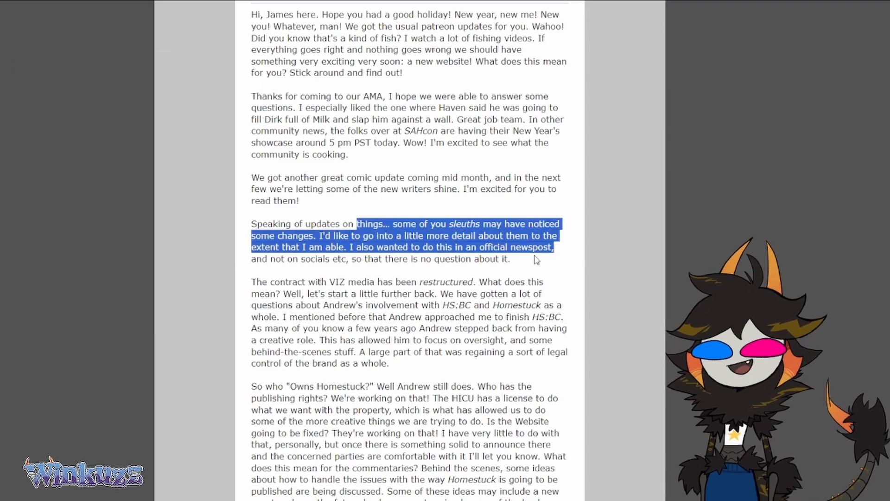
pyautogui.click(624, 252)
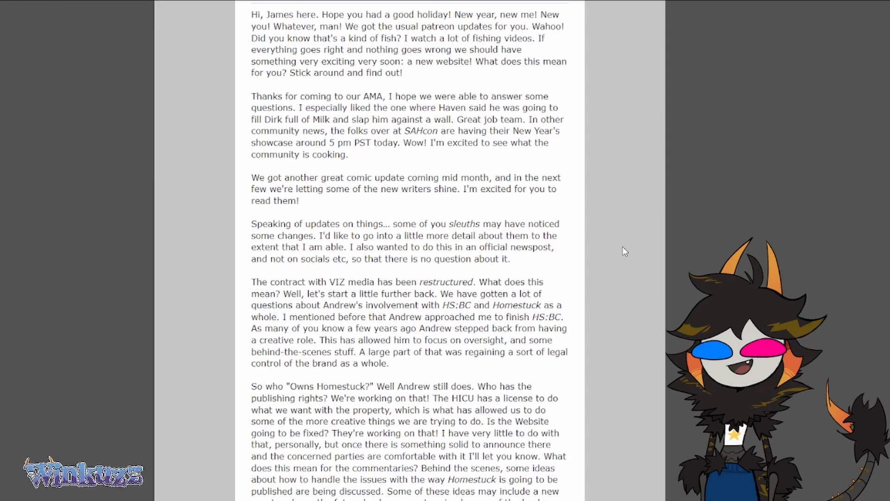
pyautogui.moveTo(622, 249)
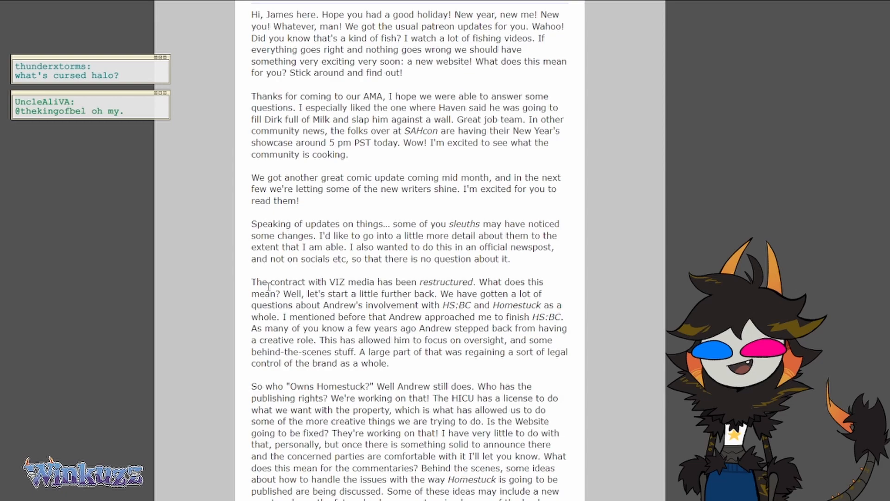
# Read down through the paragraphs on Andrew's role, VIZ and the Vinyl print update.
pyautogui.scroll(-3)
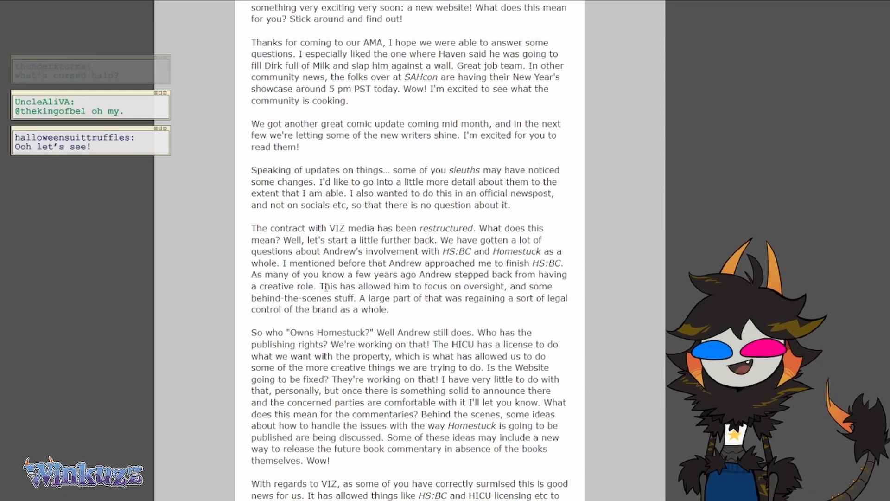
pyautogui.scroll(3)
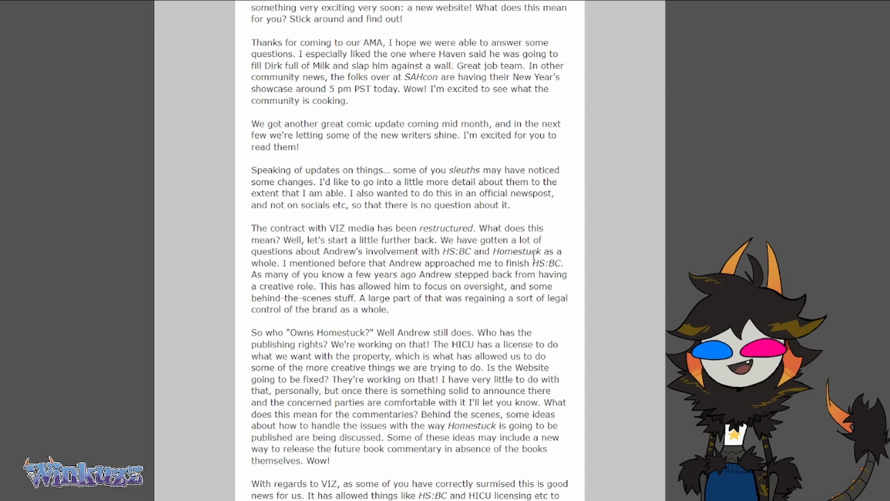
pyautogui.scroll(-3)
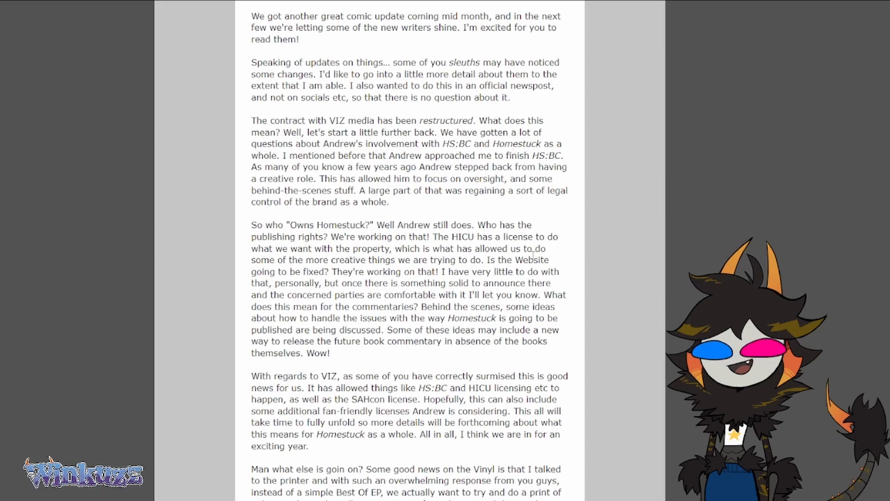
pyautogui.moveTo(566, 278)
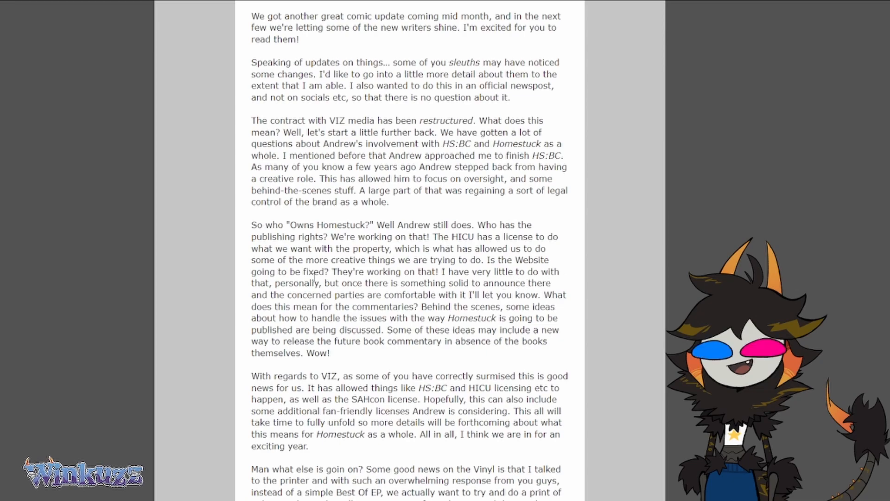
pyautogui.moveTo(602, 294)
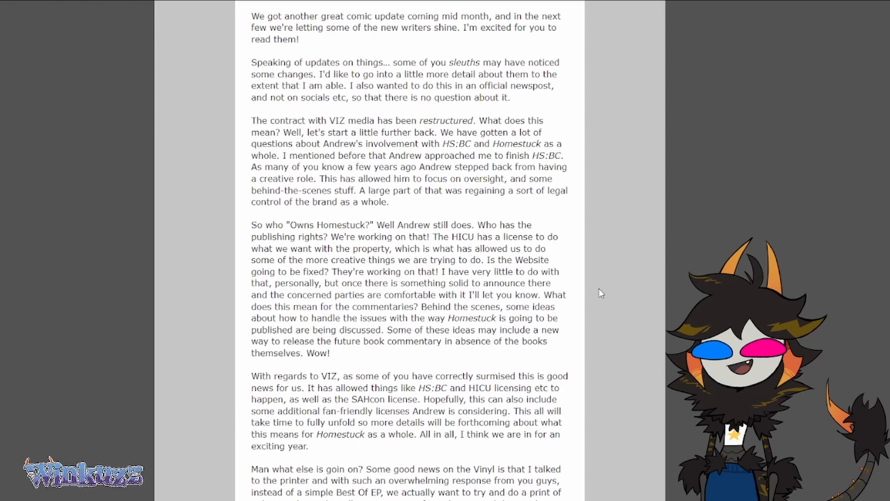
pyautogui.moveTo(588, 294)
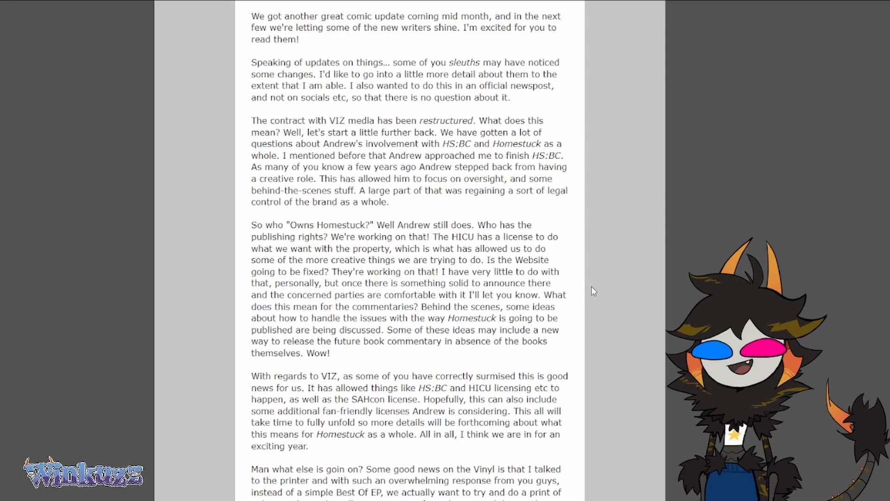
pyautogui.scroll(-3)
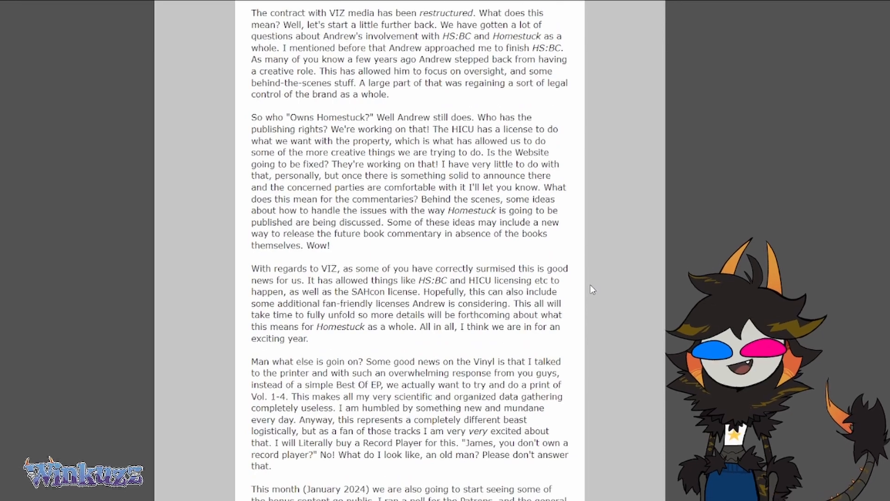
pyautogui.scroll(-3)
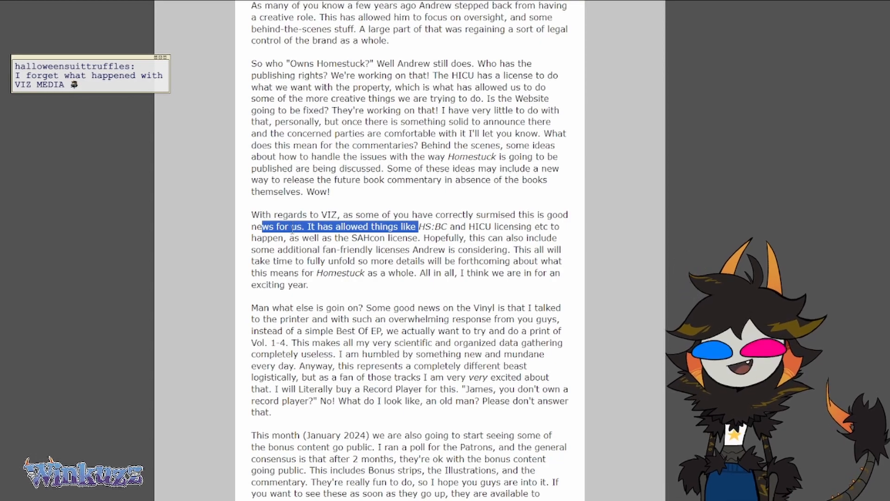
pyautogui.moveTo(237, 197)
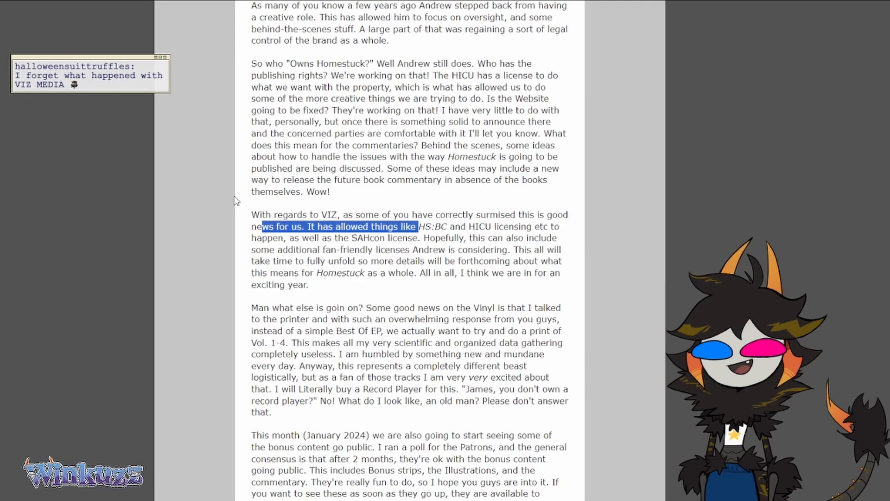
# Highlight a sentence in the VIZ paragraph, clear it, and continue toward 'Here's a Summary'.
pyautogui.click(163, 57)
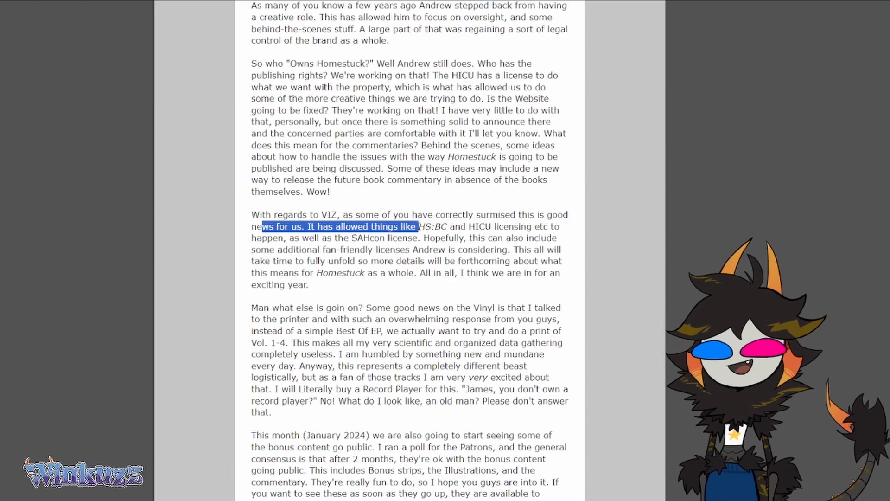
pyautogui.click(436, 223)
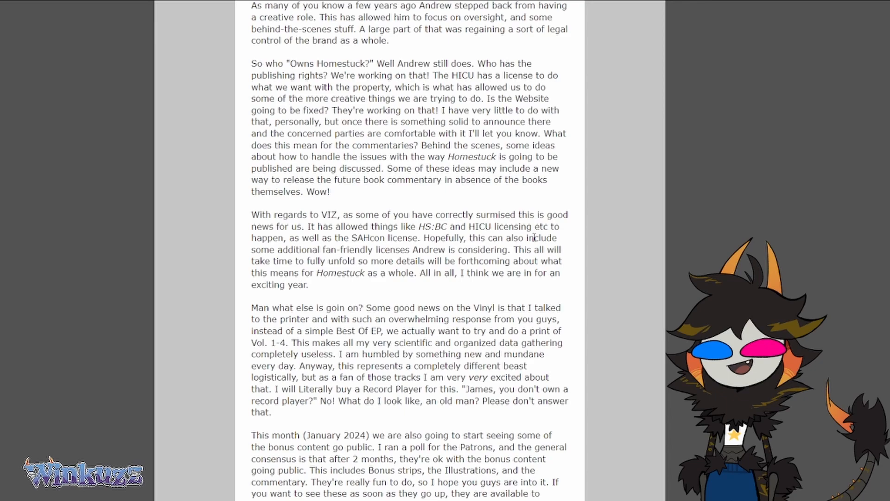
pyautogui.moveTo(603, 221)
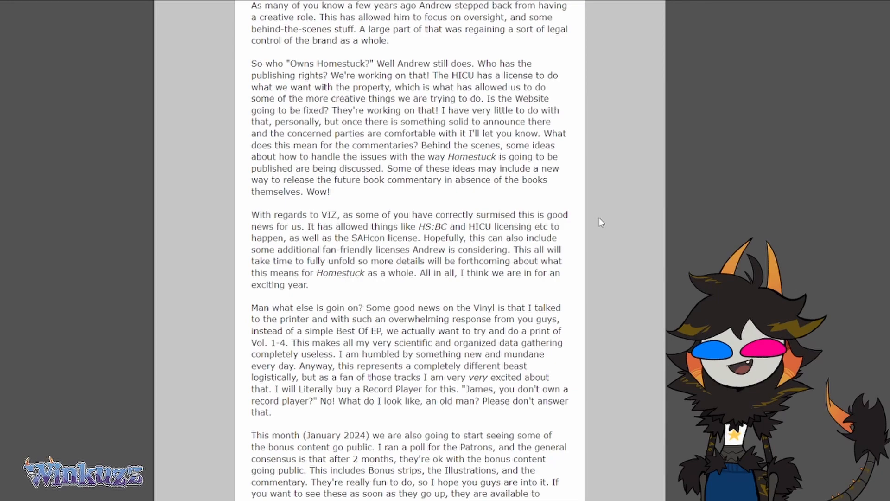
pyautogui.scroll(-3)
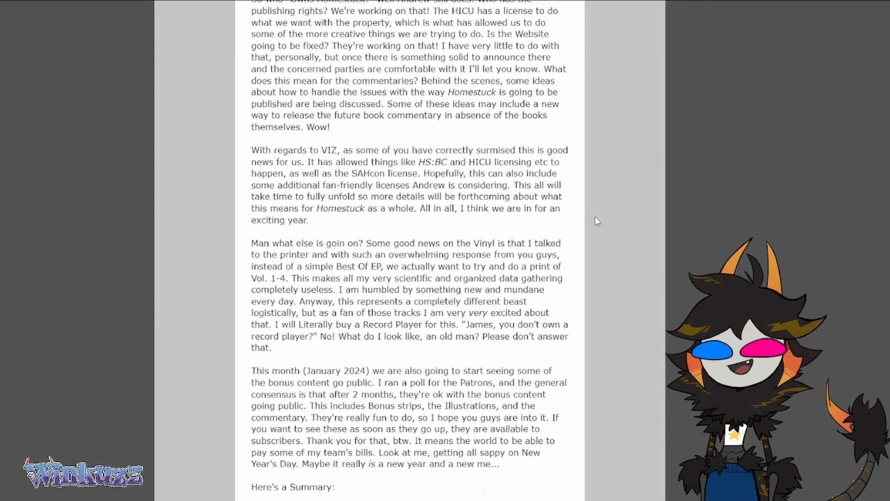
# Scroll down until the 'Here's a Summary' heading and first bullets through Vinyl Vol. 1-4 appear.
pyautogui.scroll(-3)
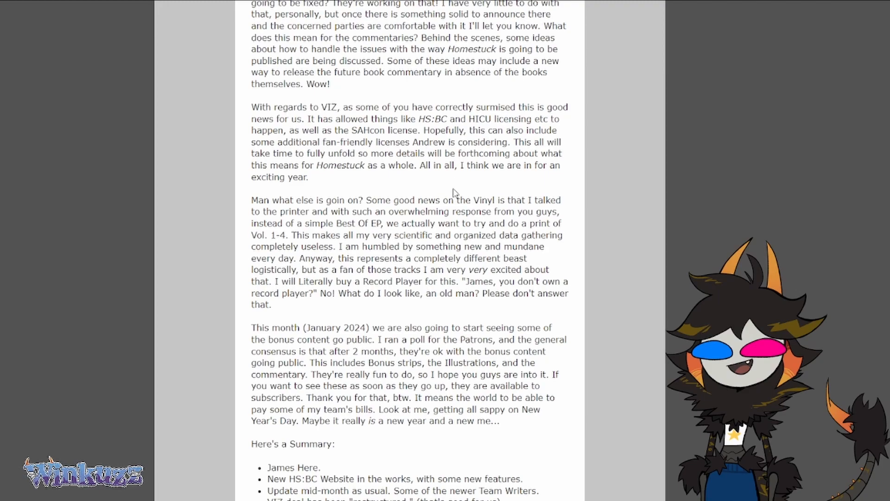
pyautogui.moveTo(489, 221)
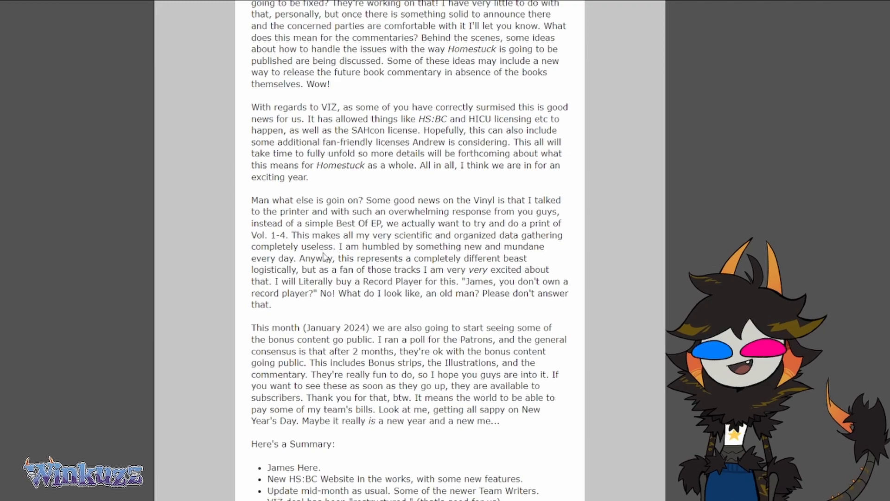
pyautogui.moveTo(337, 256)
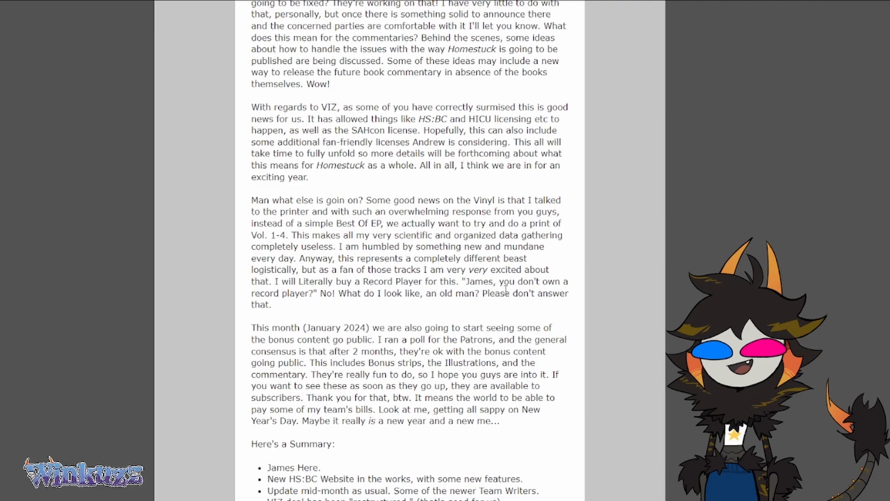
pyautogui.moveTo(406, 314)
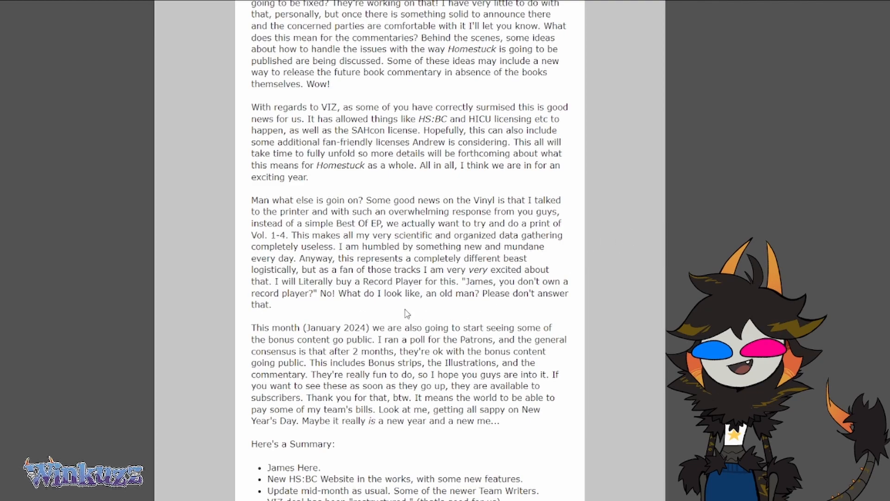
pyautogui.scroll(-3)
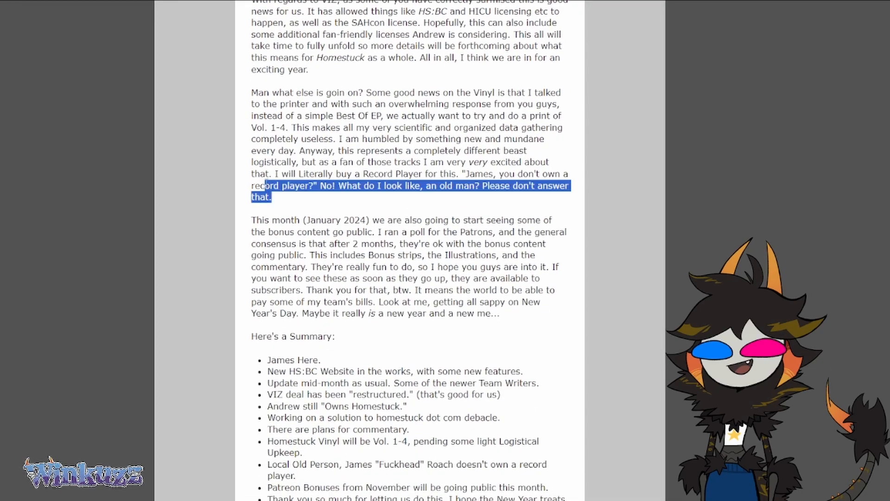
# Clear the highlight on the record player lines and scroll to the Patreon Bonuses summary item.
pyautogui.click(289, 186)
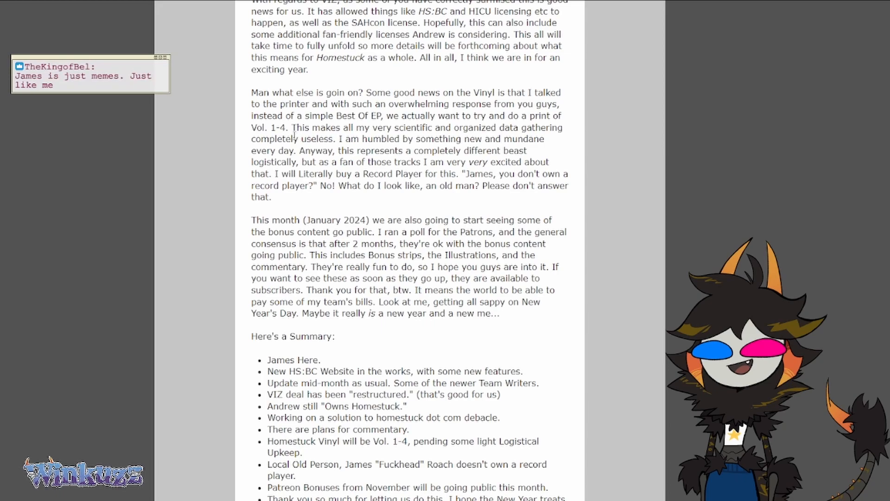
pyautogui.moveTo(315, 227)
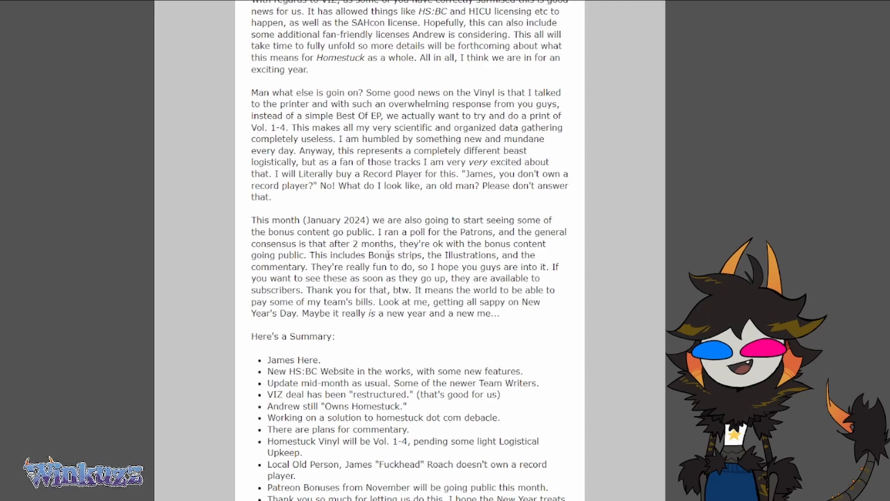
pyautogui.scroll(-3)
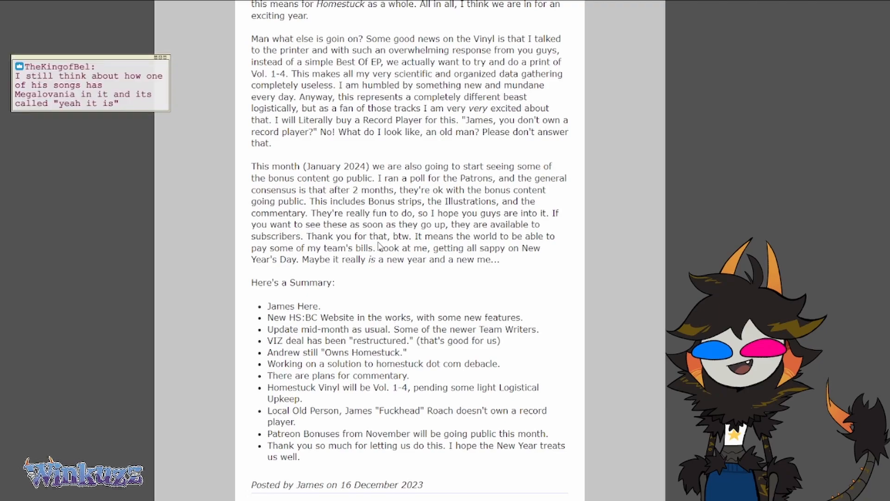
# Scroll to the 'Posted by James on 16 December 2023' footer, clearing highlights on the summary heading and debacle bullet.
pyautogui.scroll(-3)
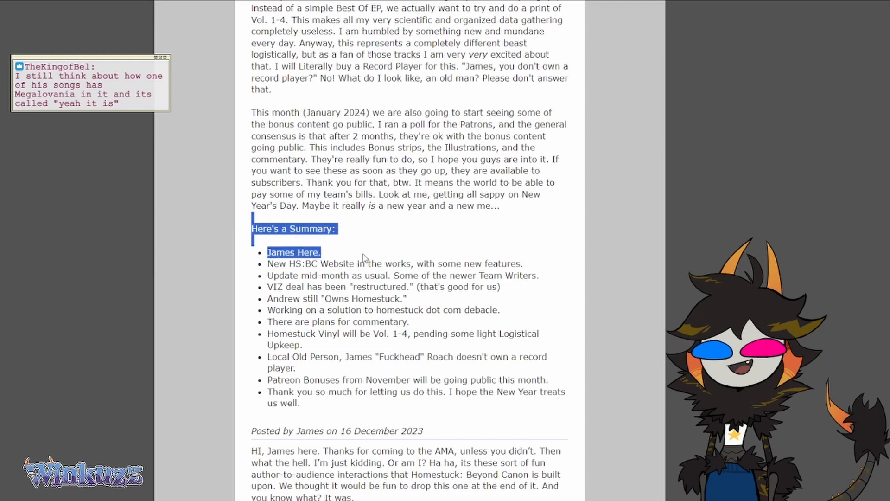
pyautogui.click(365, 253)
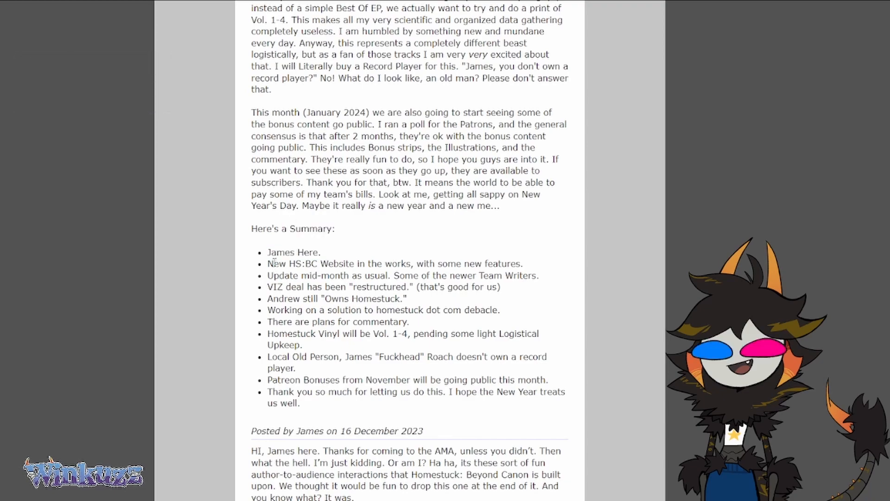
pyautogui.moveTo(537, 290)
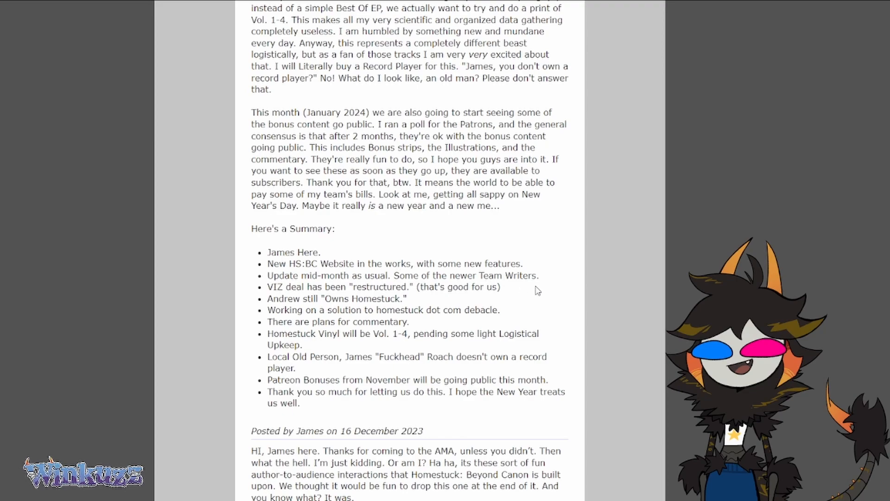
pyautogui.moveTo(351, 286)
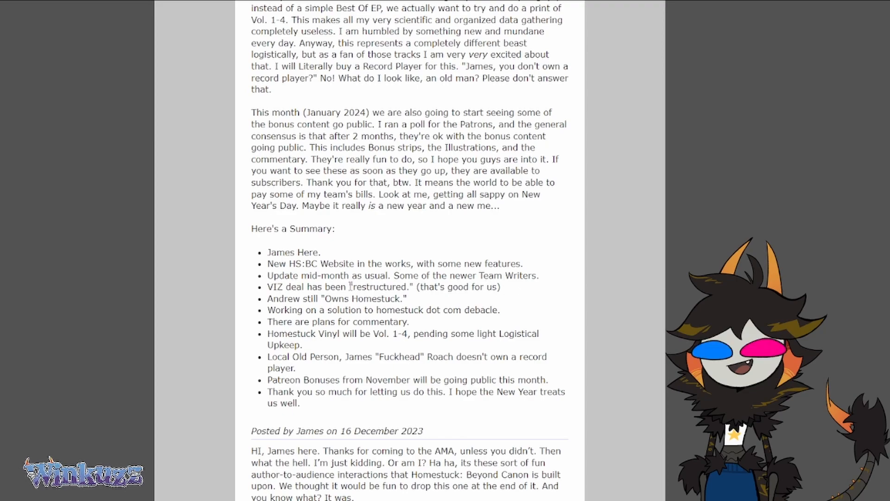
pyautogui.moveTo(530, 293)
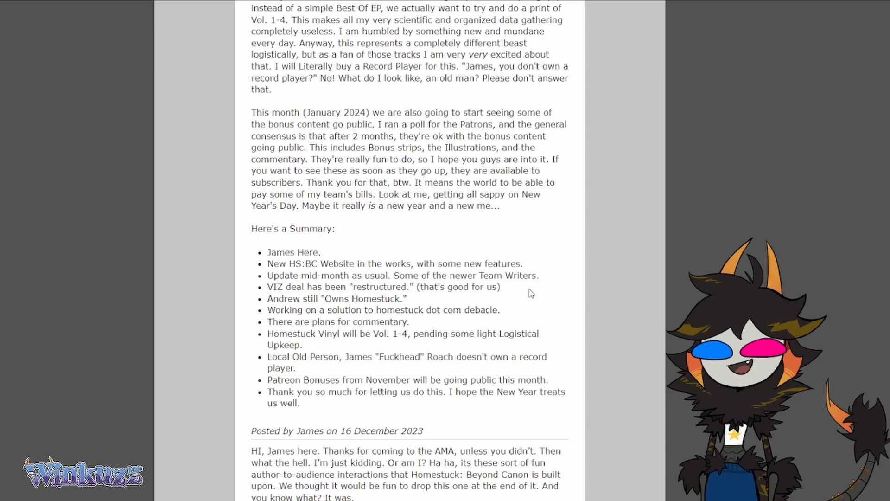
pyautogui.moveTo(402, 285)
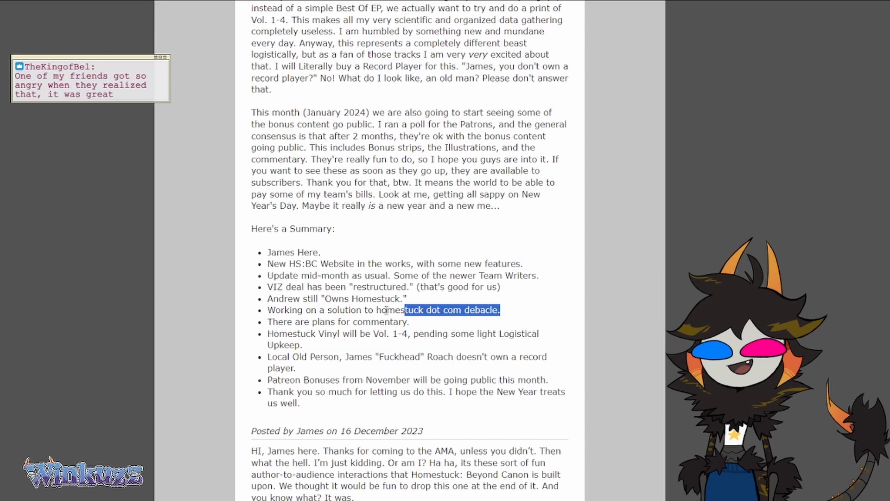
pyautogui.click(336, 347)
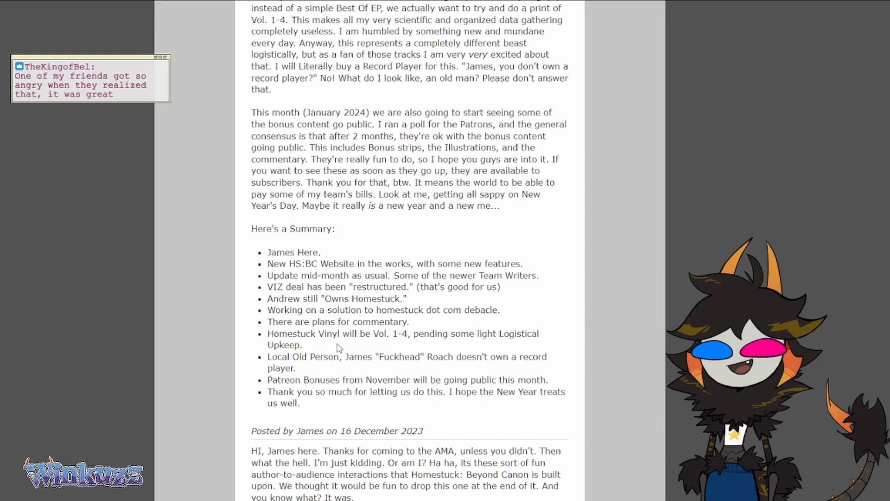